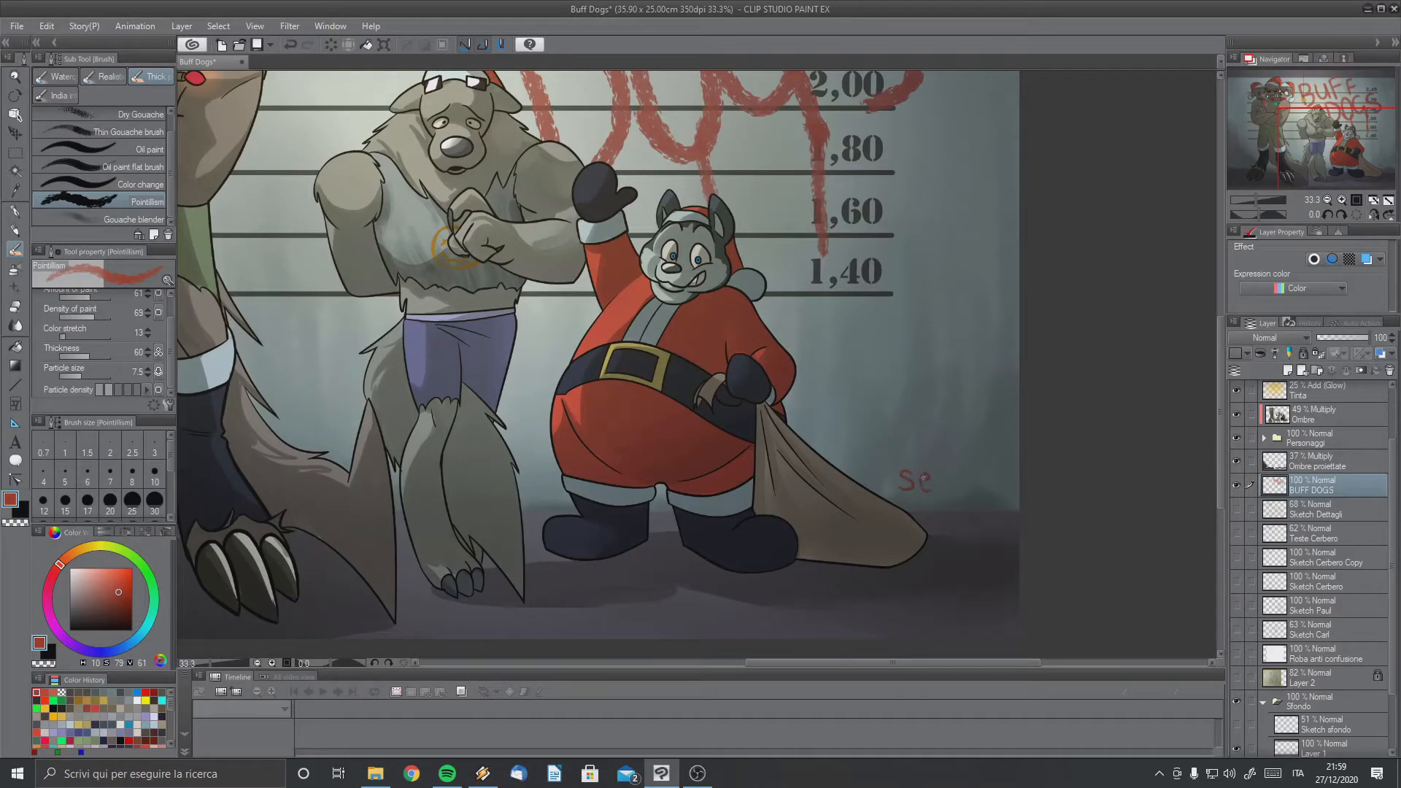
Draw the red letter b after 'se' so the signature reads 'seb'.
drag(920, 478, 947, 482)
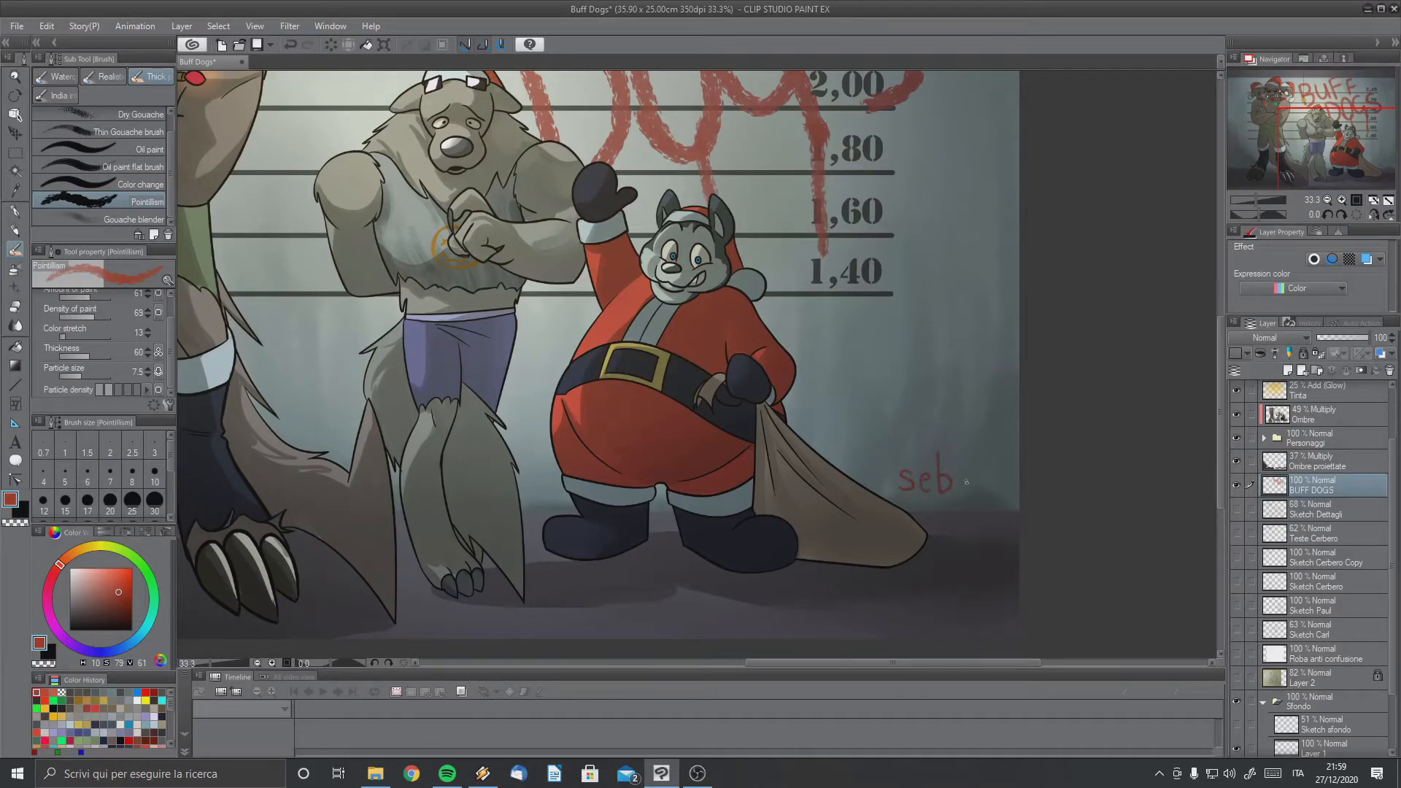